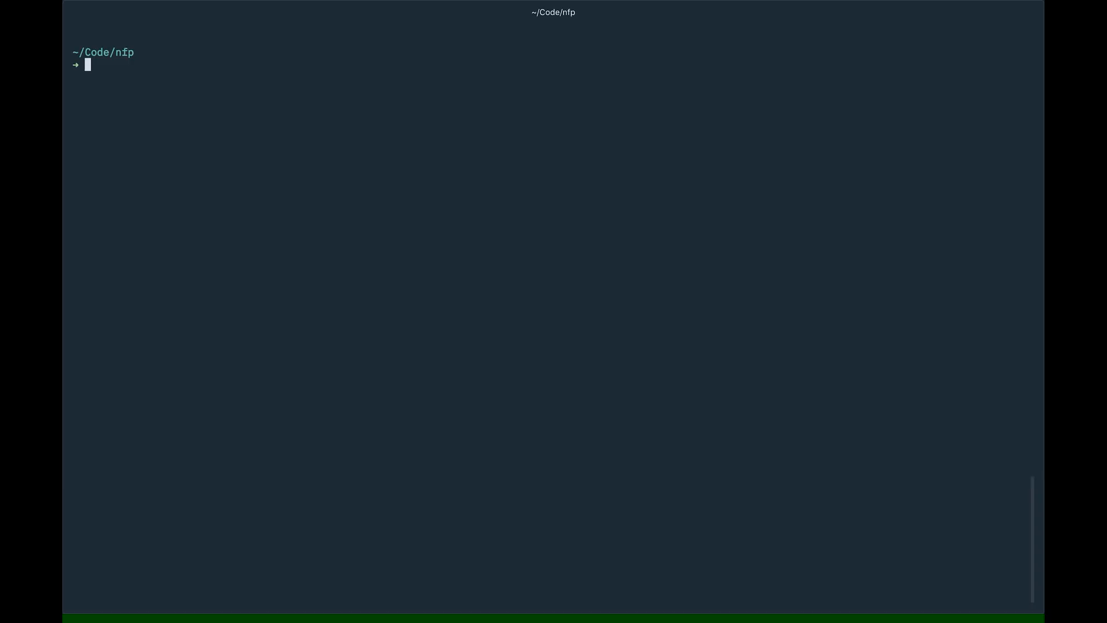
List the nfp folder's contents and create a public directory
text(ls -al)
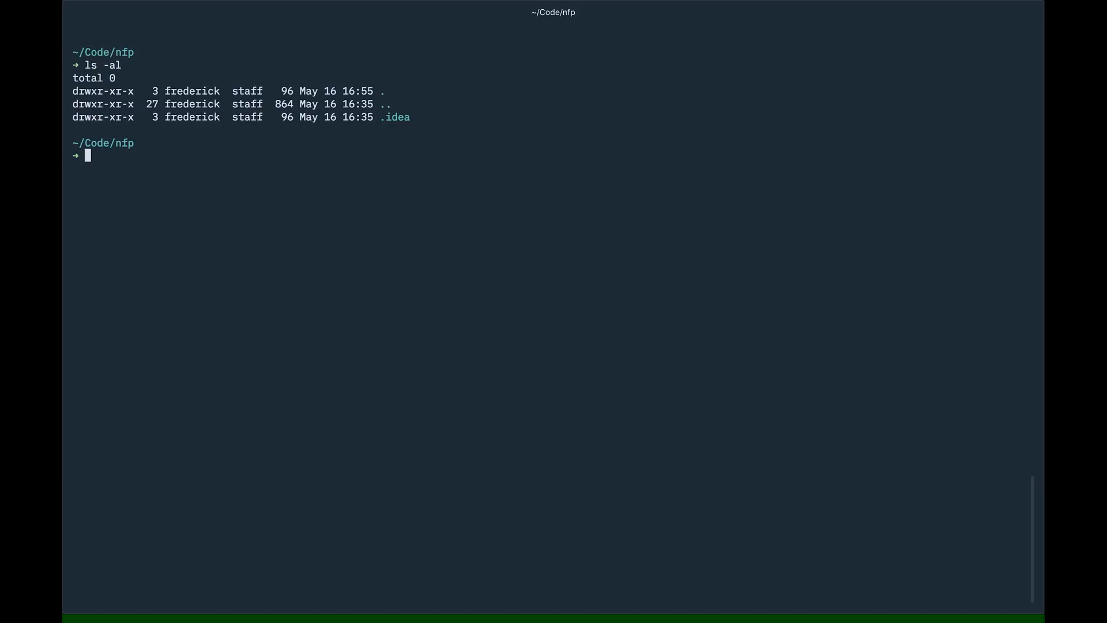
text(mkdir public)
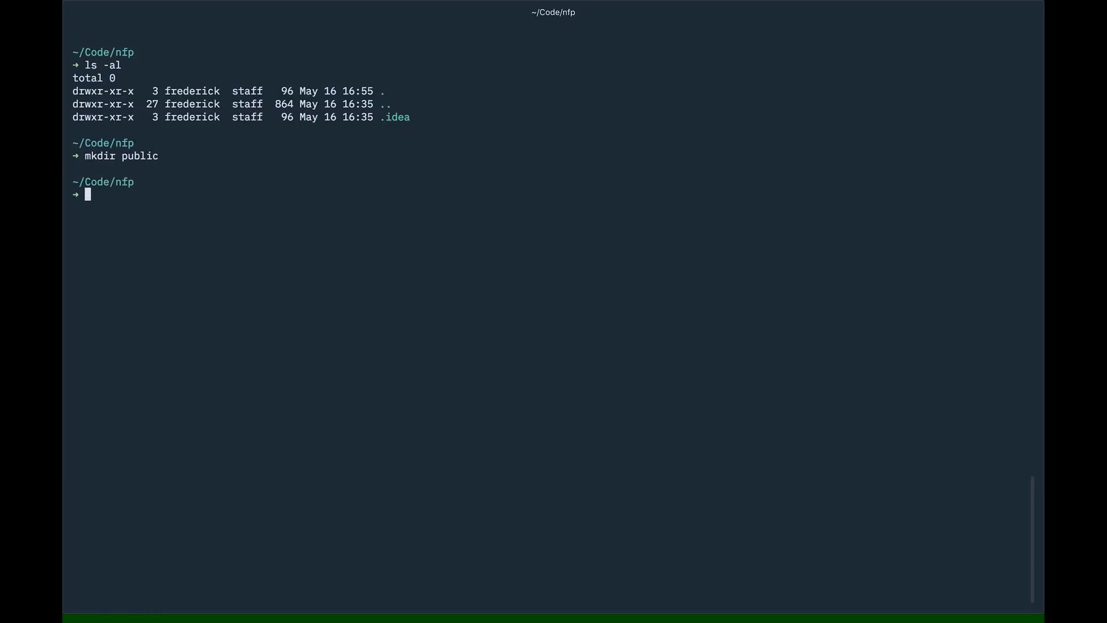
Re-list the nfp folder to confirm public exists alongside .idea
text(ls -al)
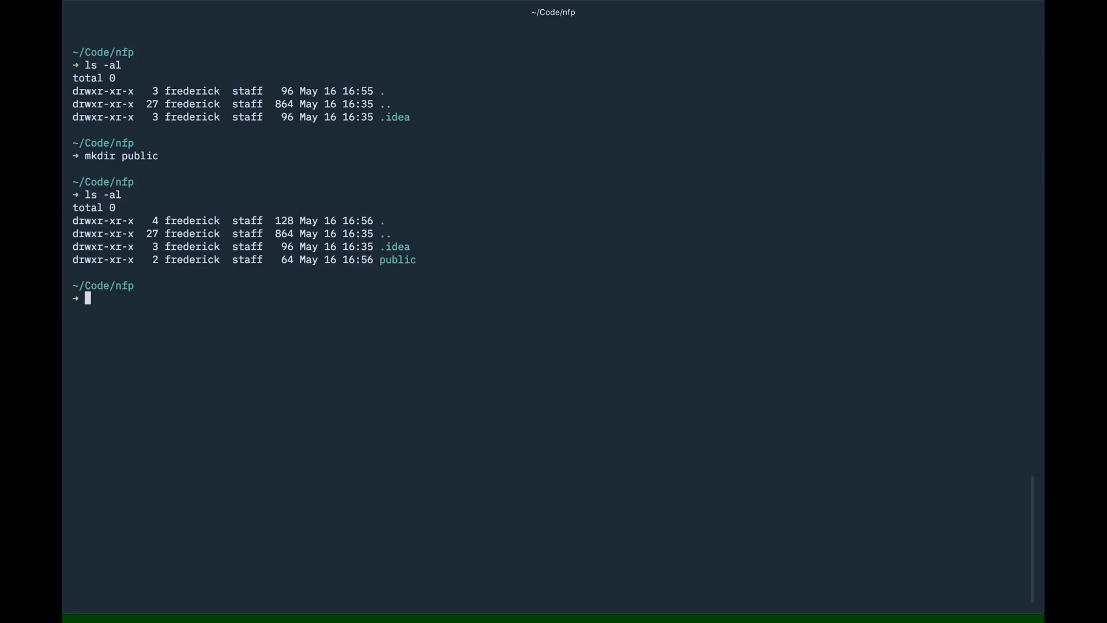
text(compo)
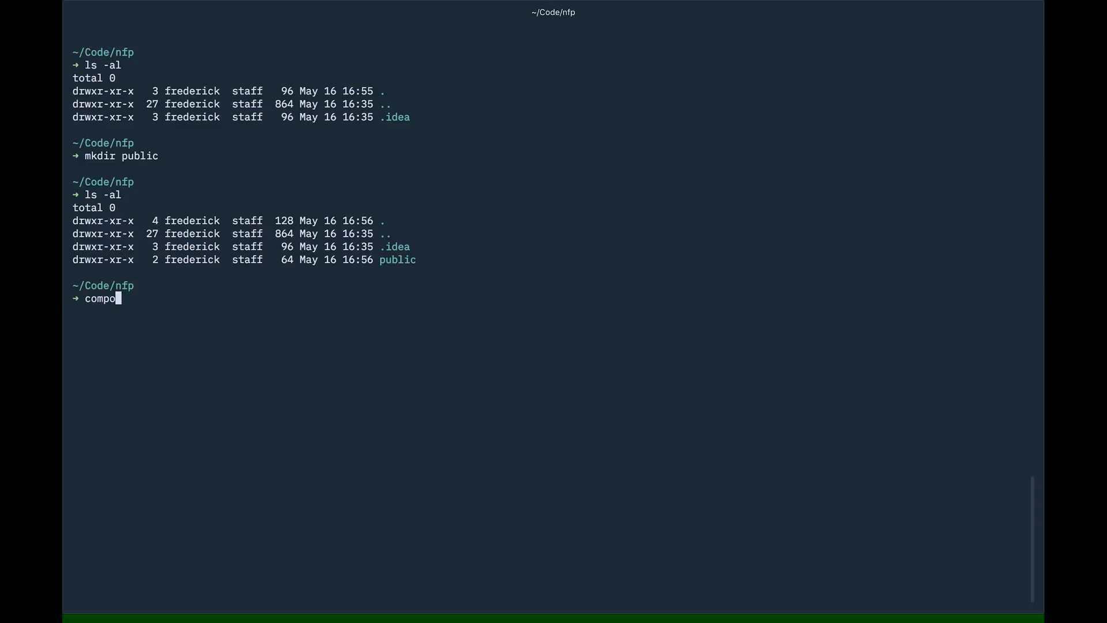
Launch composer init and enter the package name vanbrabantf/nfp
text(ser init)
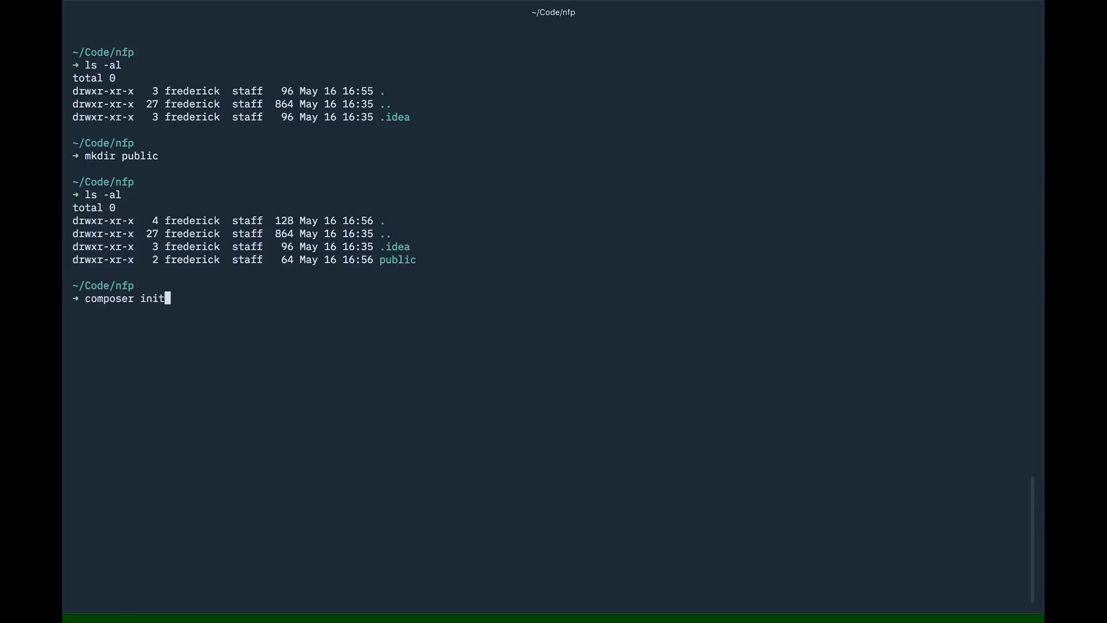
key(Enter)
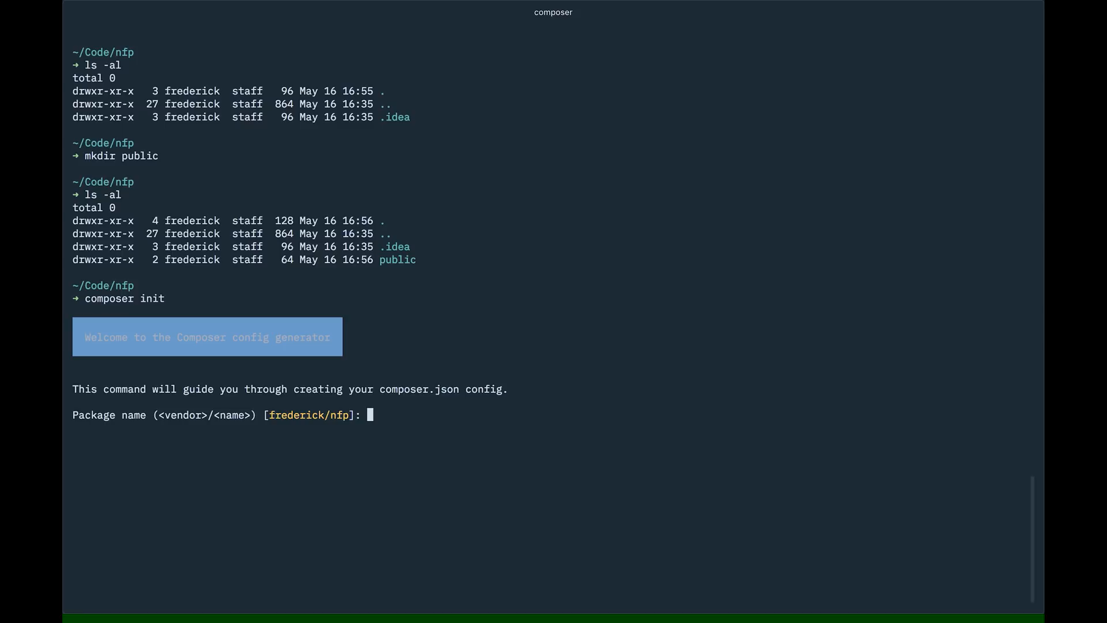
text(va)
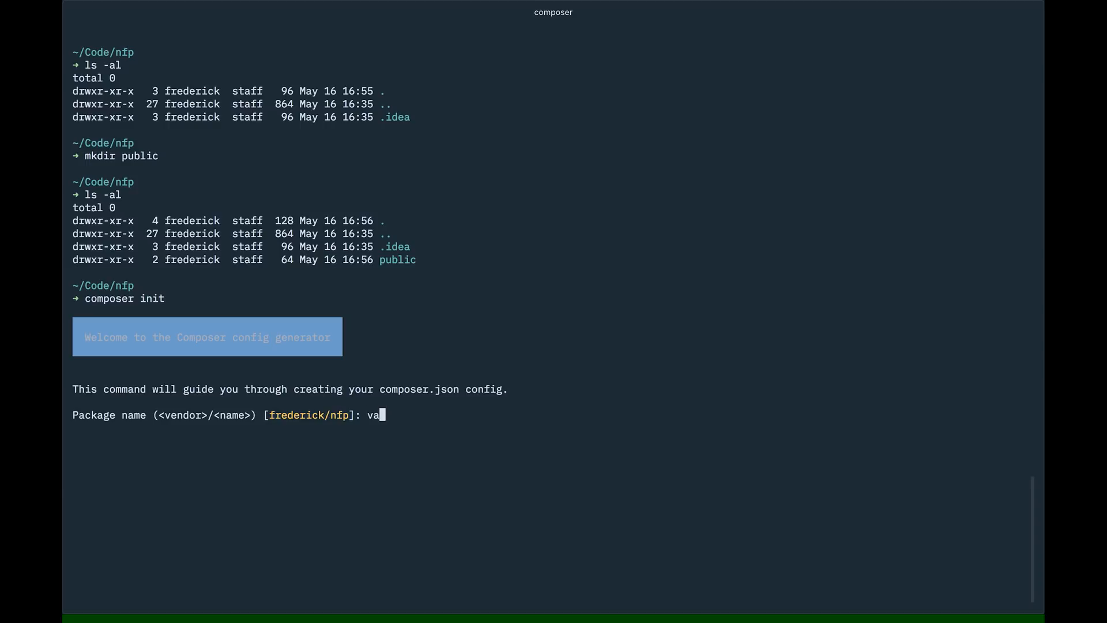
text(nbrab)
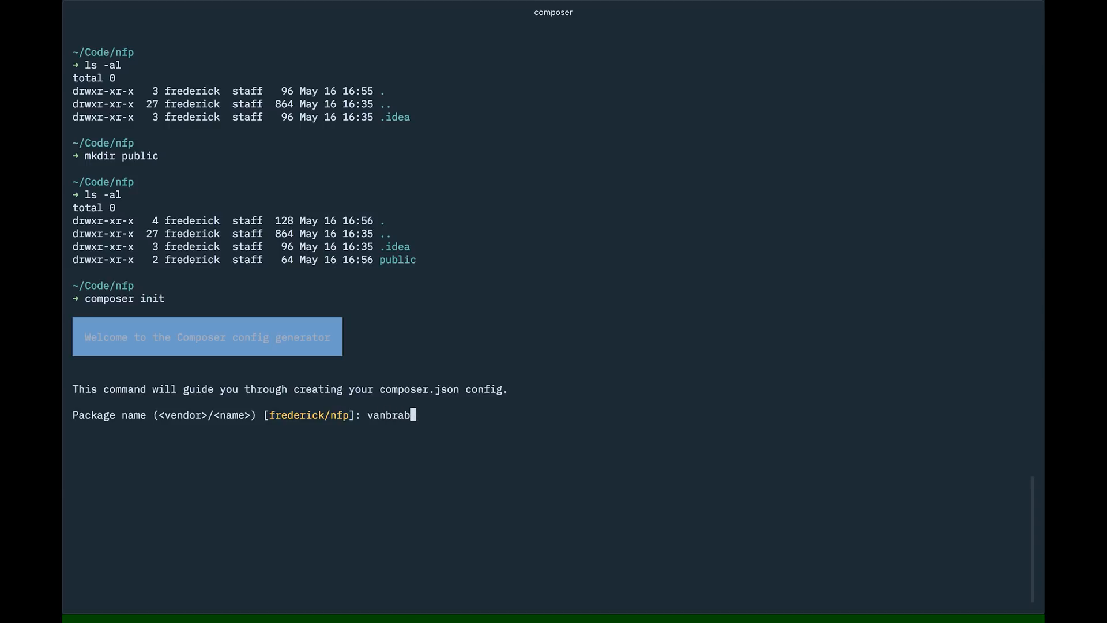
text(ant)
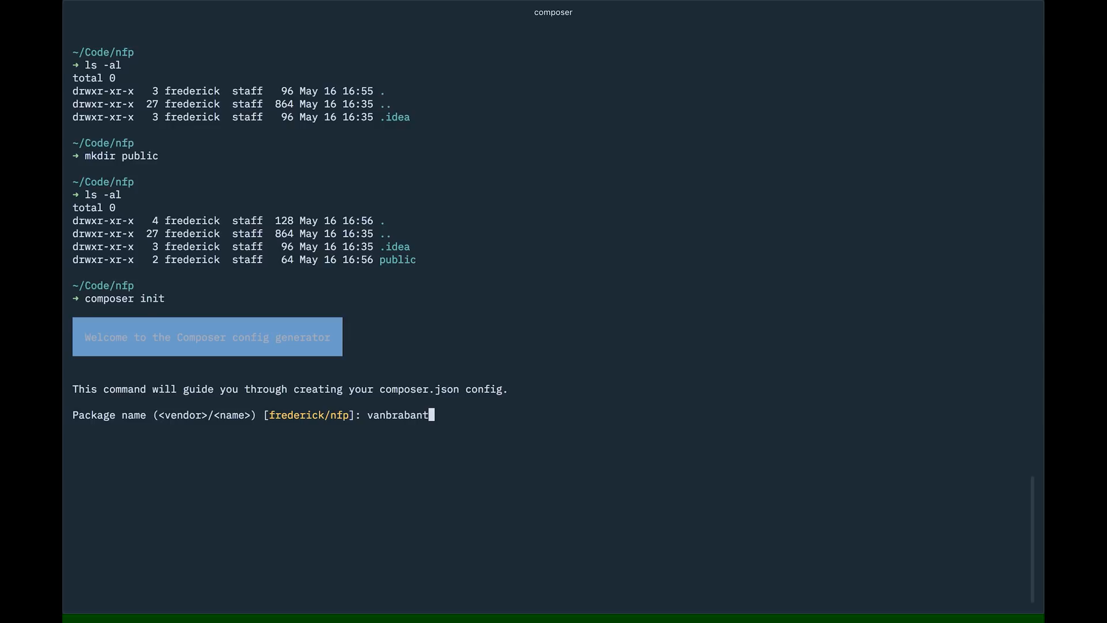
text(f/n)
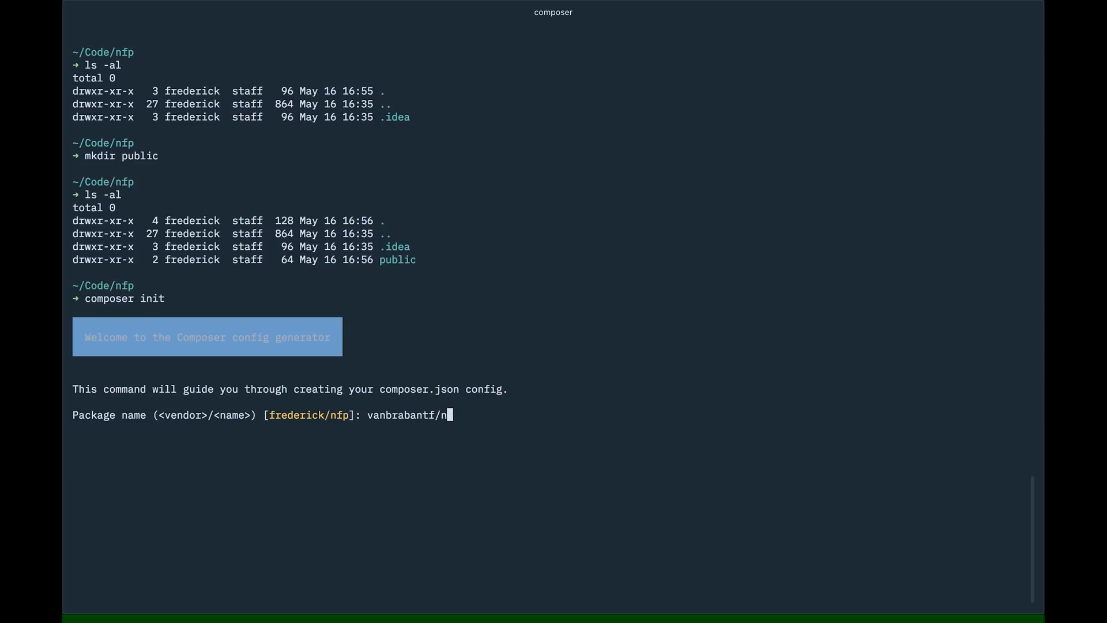
text(fp)
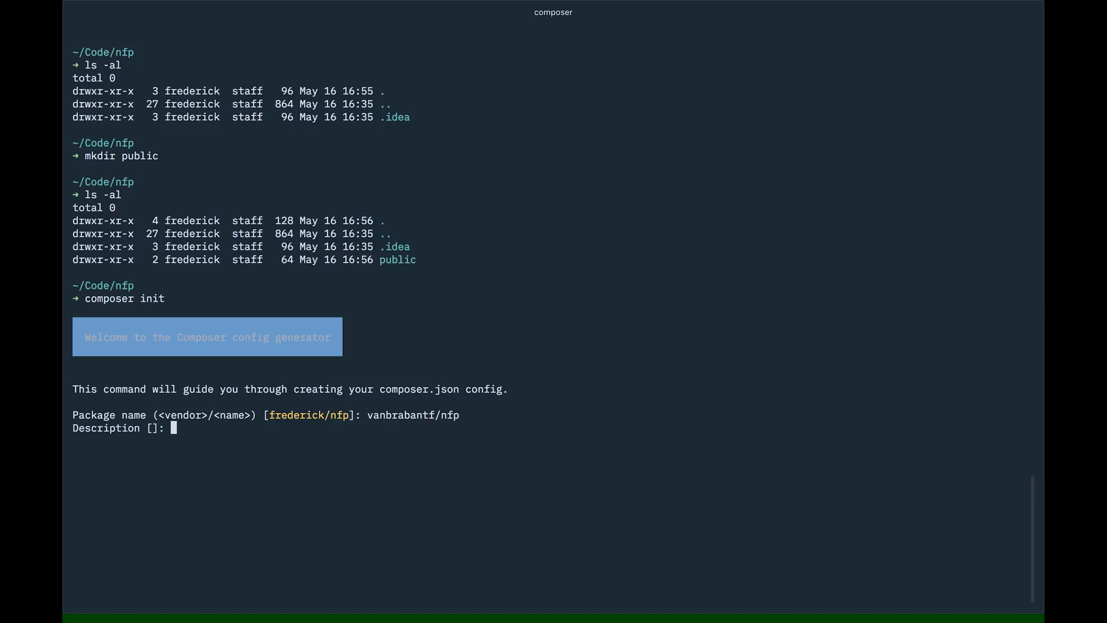
Enter the description 'A small learning framework for a youtube session'
text(A small)
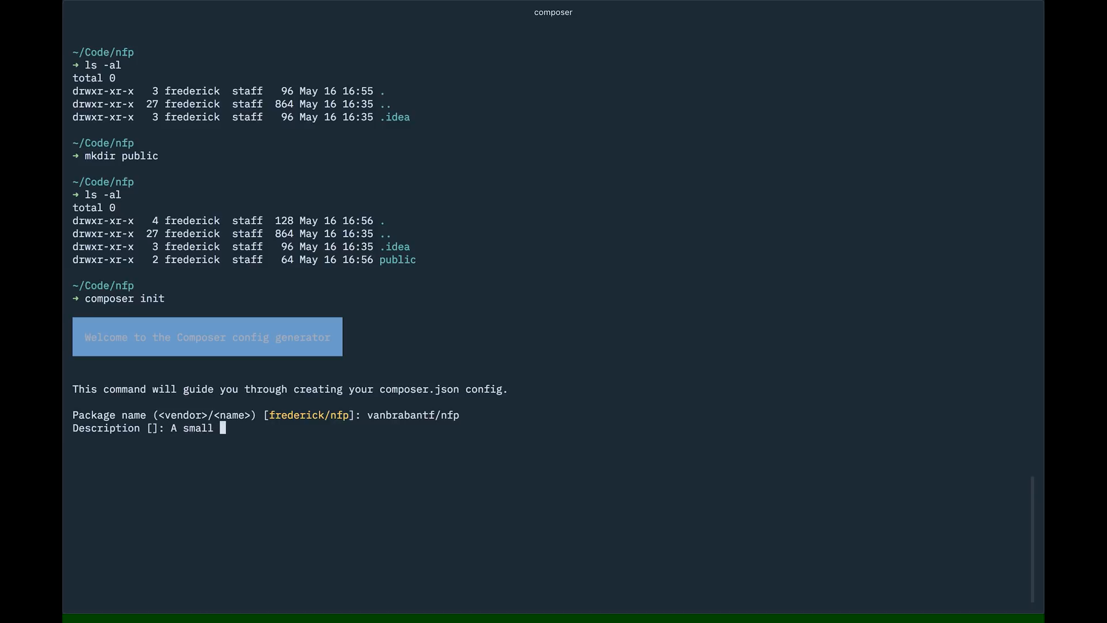
text(learning fra)
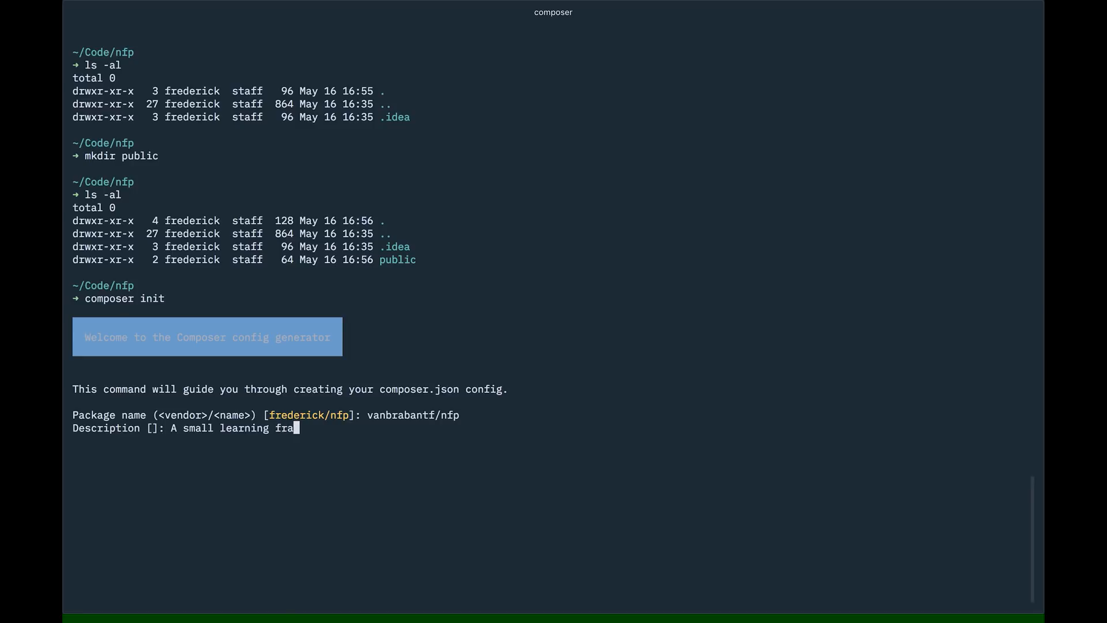
text(mework)
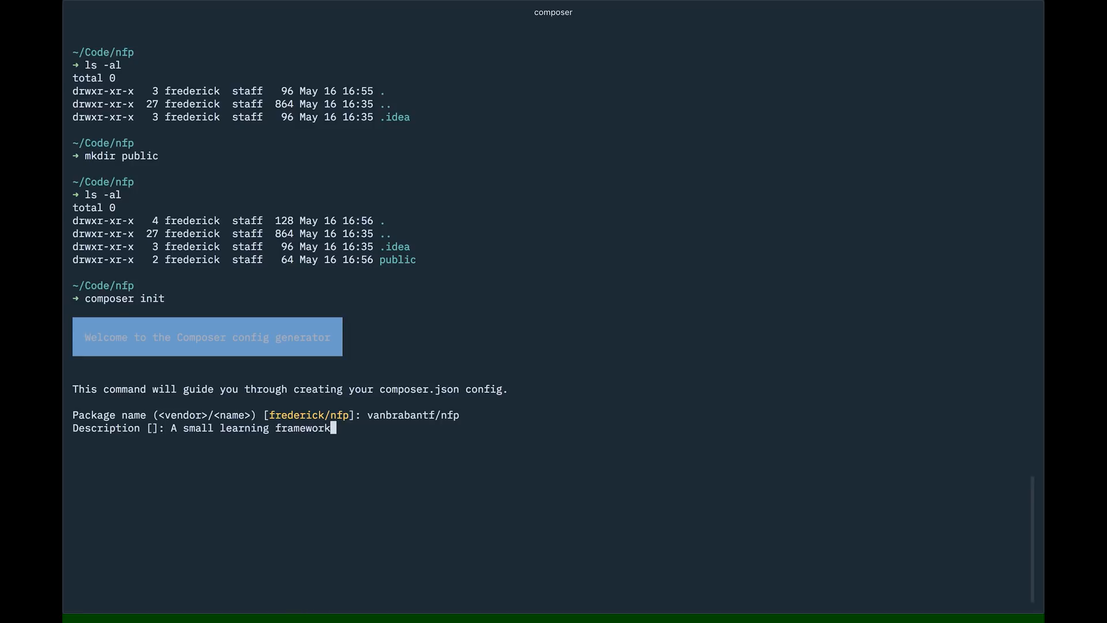
text(for)
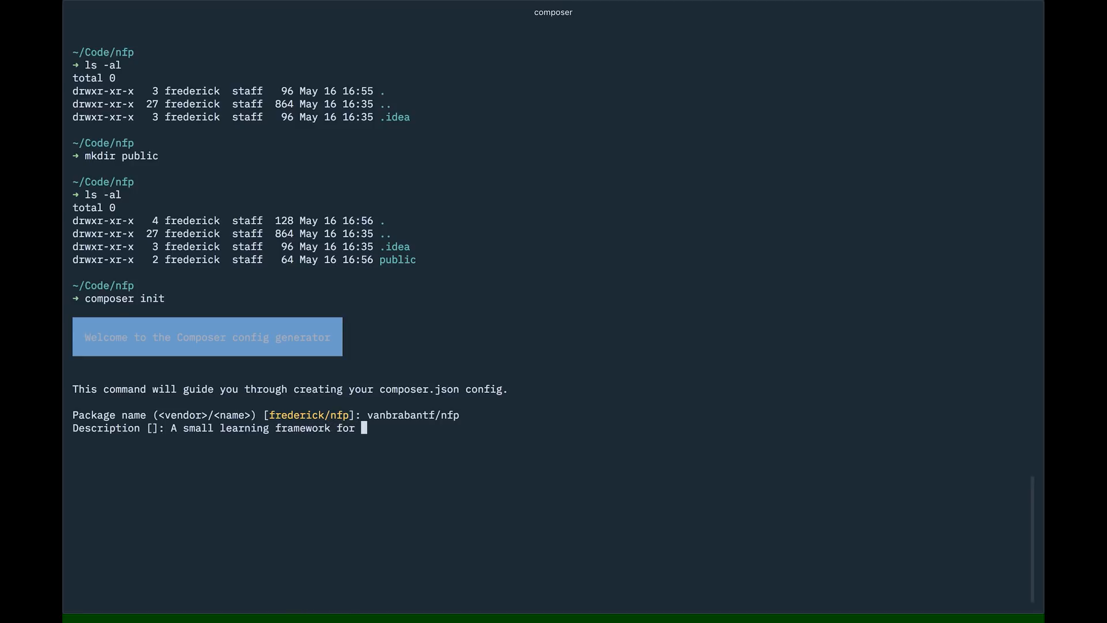
text(a youtube session)
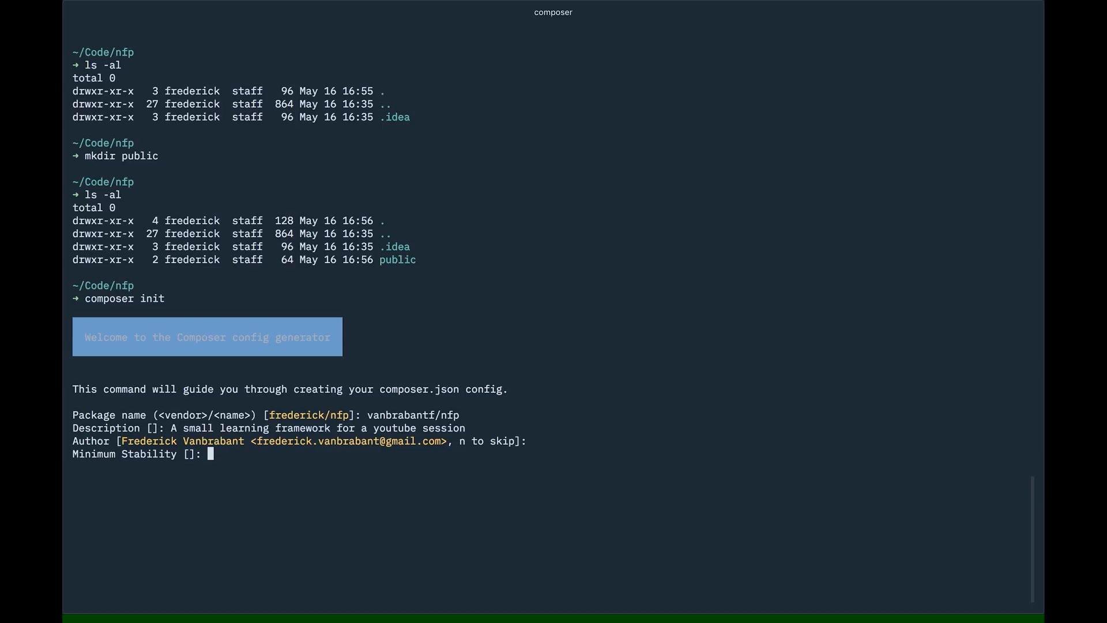
Skip minimum stability, set package type to framework and license to MIT
key(Enter)
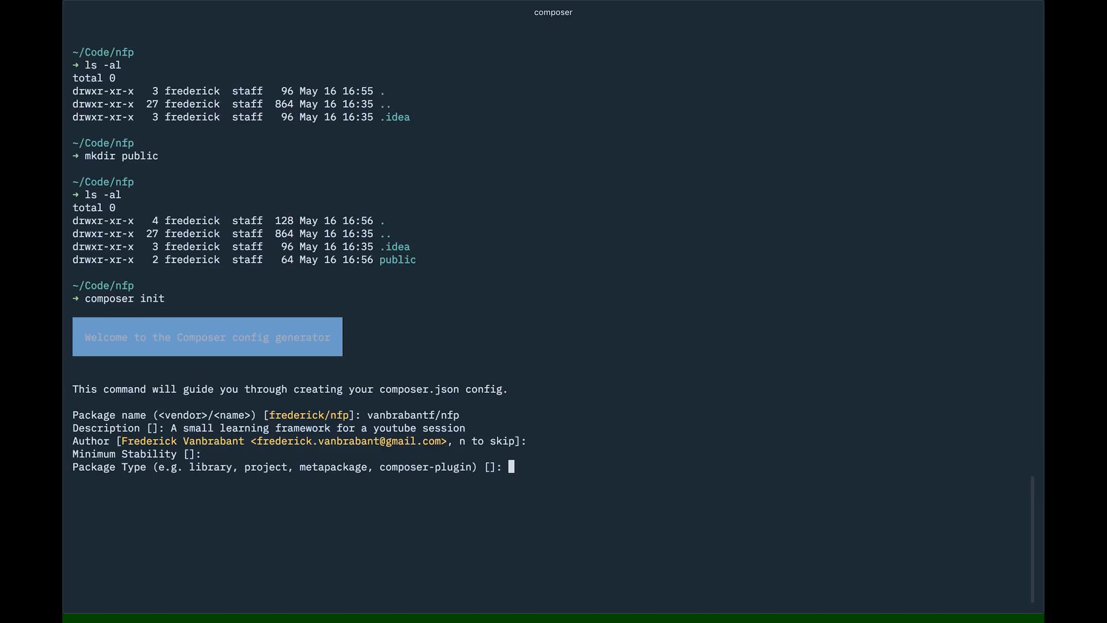
text(fra)
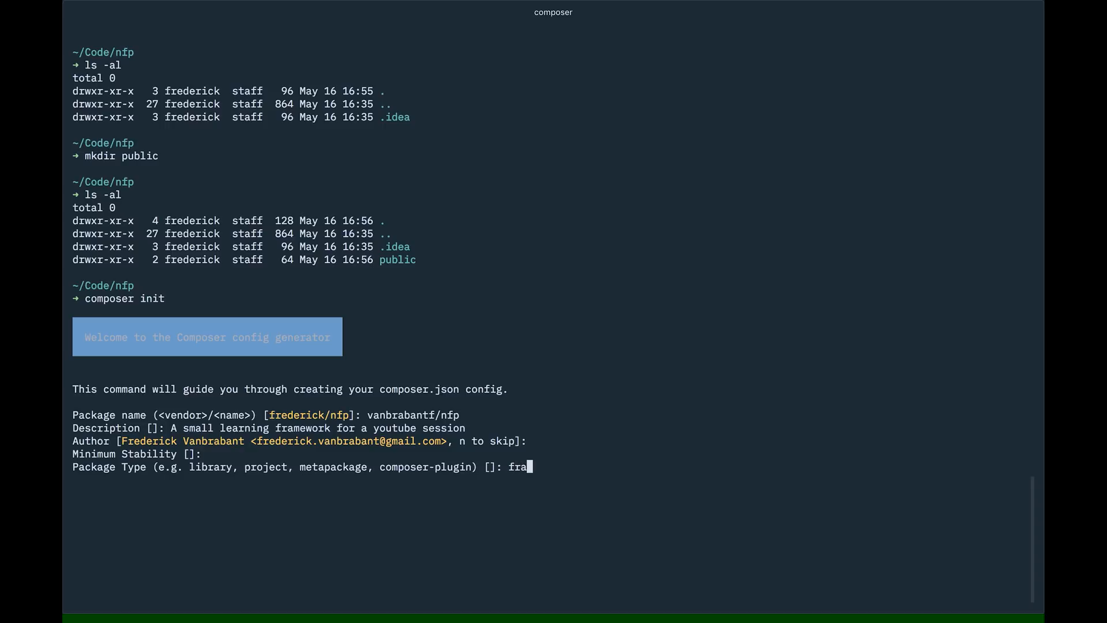
key(Enter)
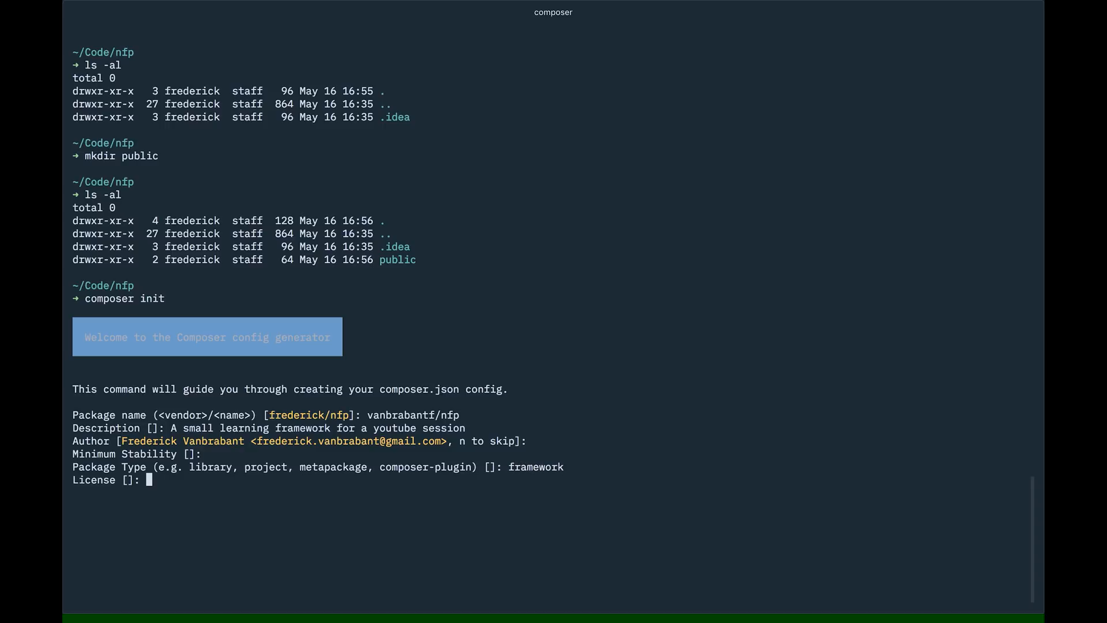
text(MIT)
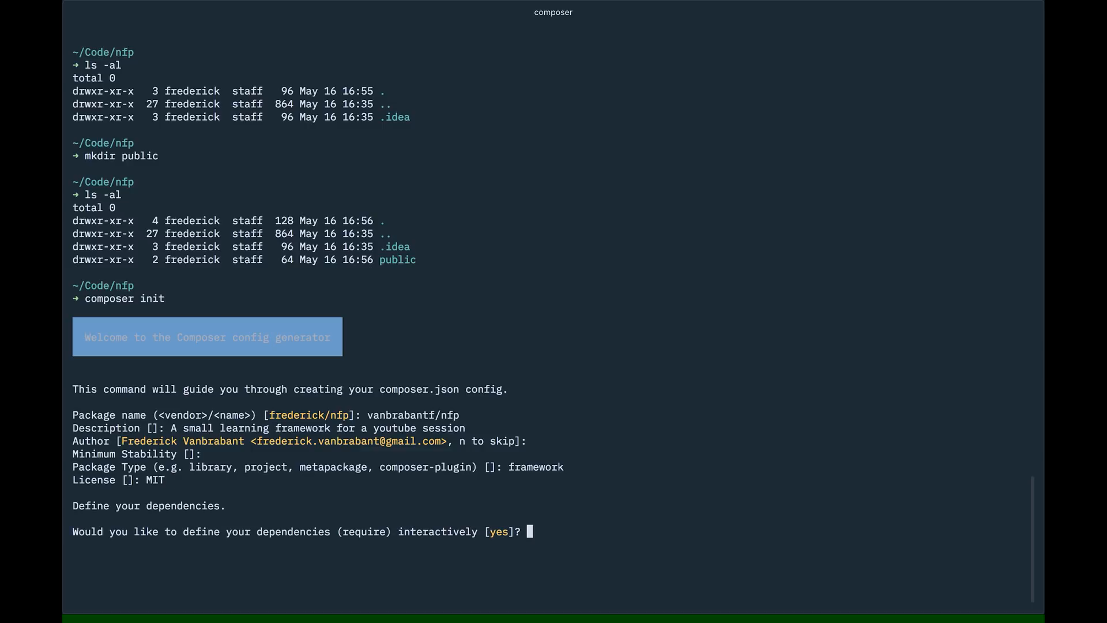
Decline both dependency prompts, confirm generation, and list the folder showing composer.json
text(n)
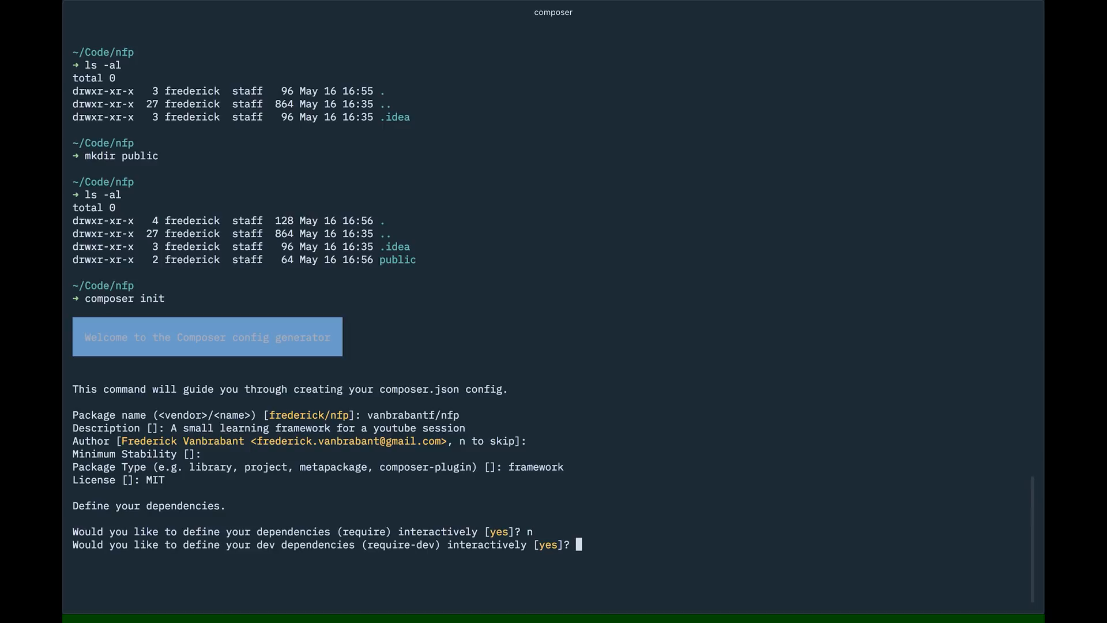
text(n)
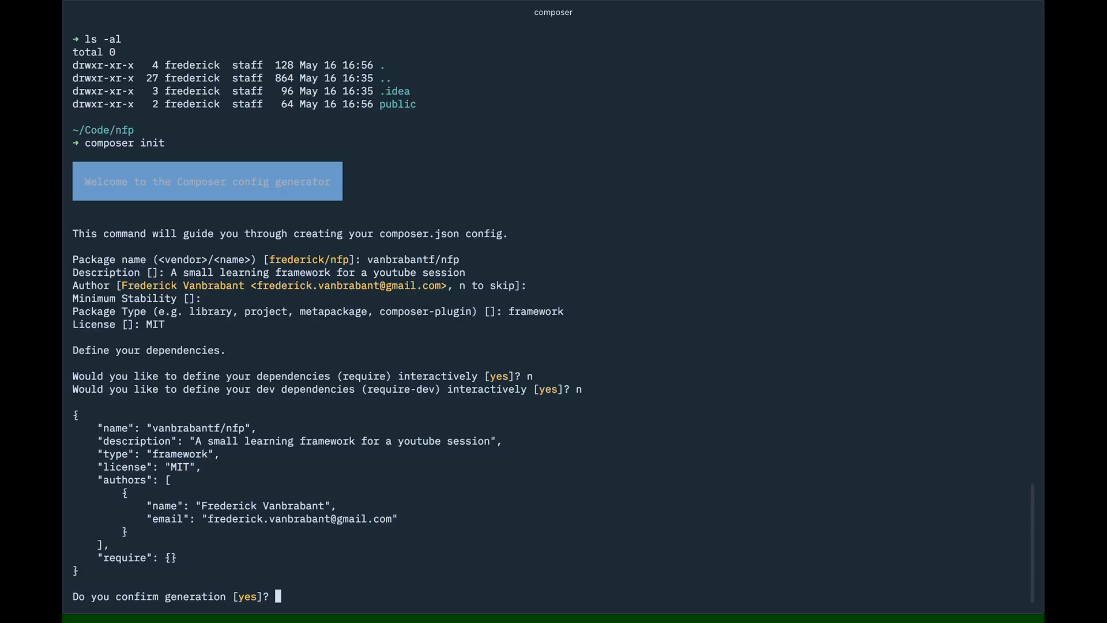
text(yes)
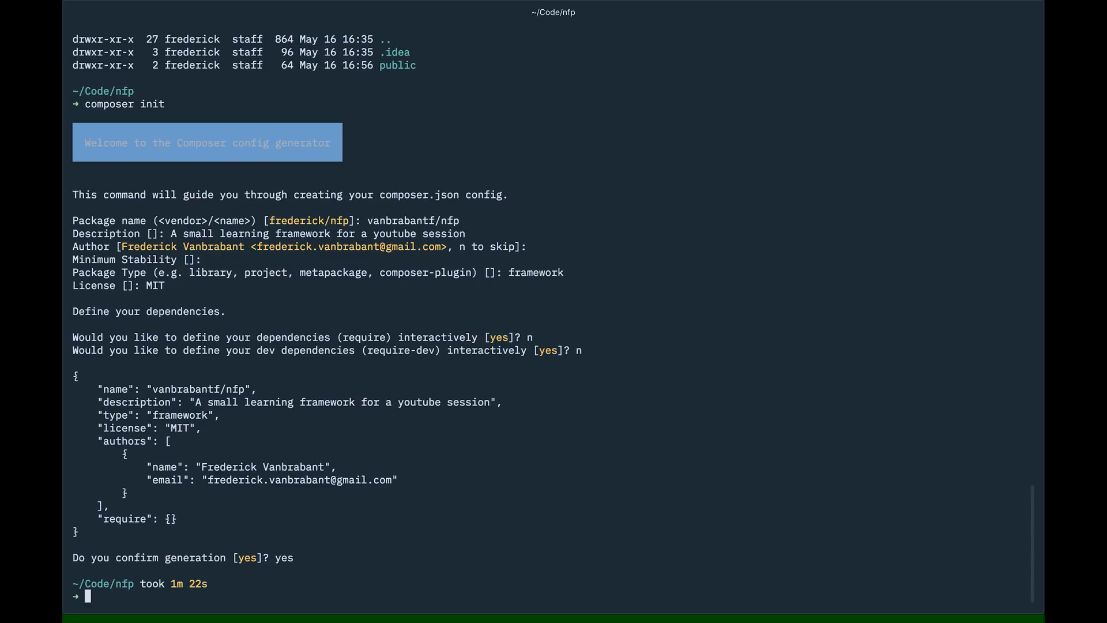
text(ls -al)
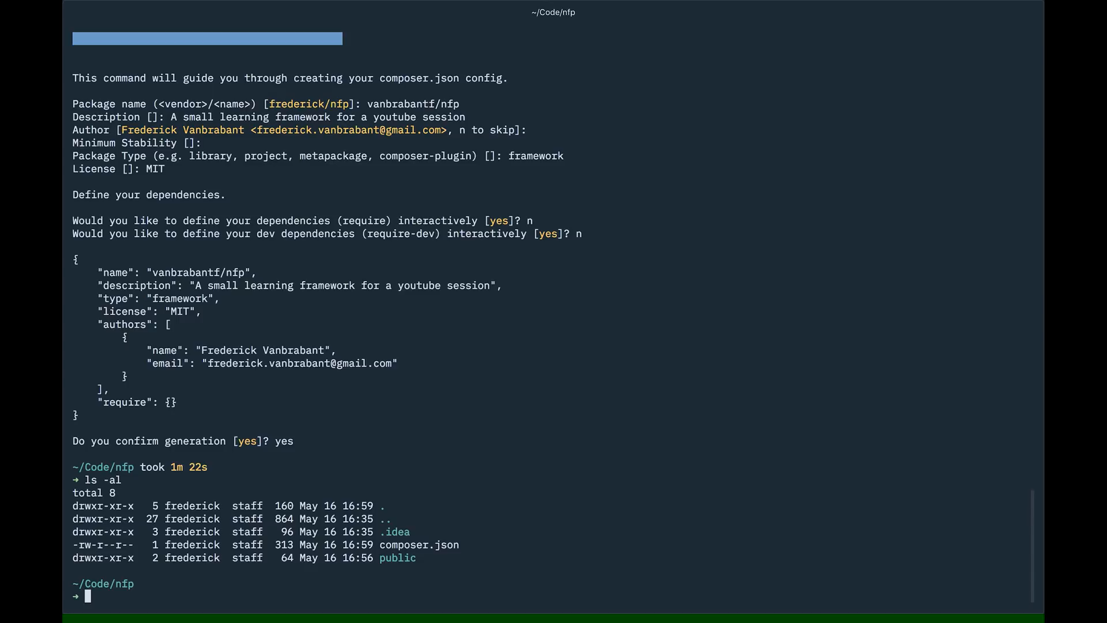
View composer.json with more and quit the pager
text(more)
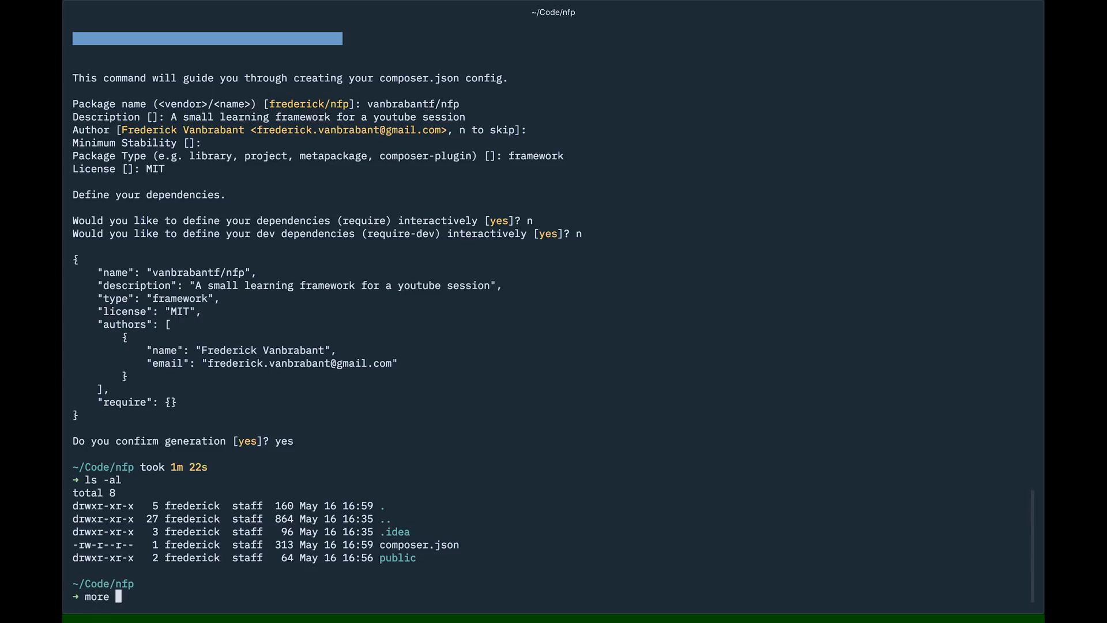
text(com)
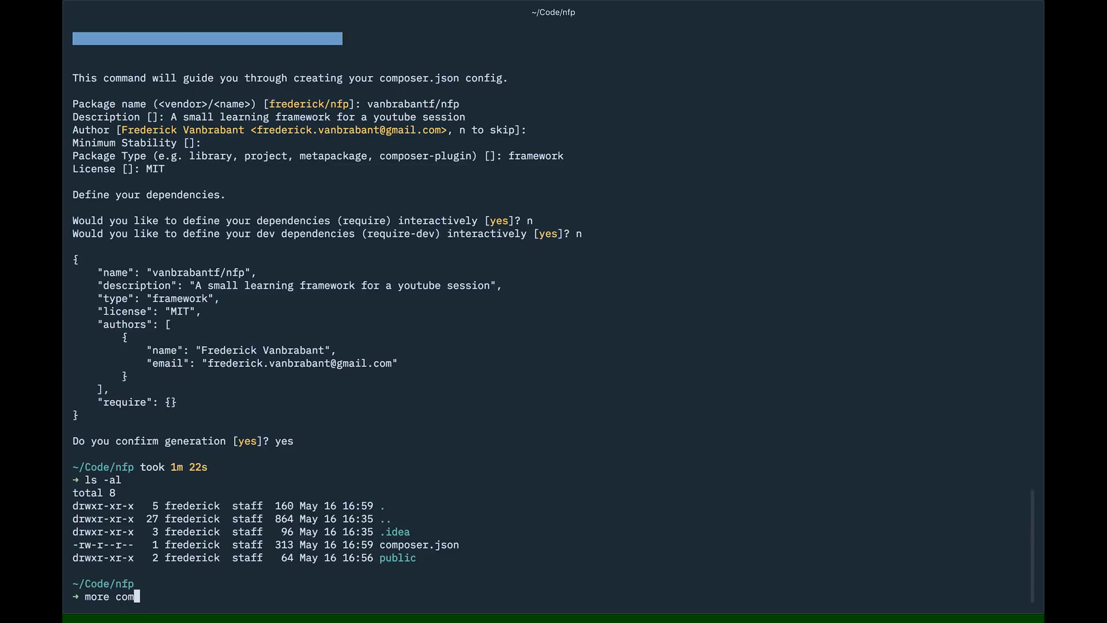
key(Enter)
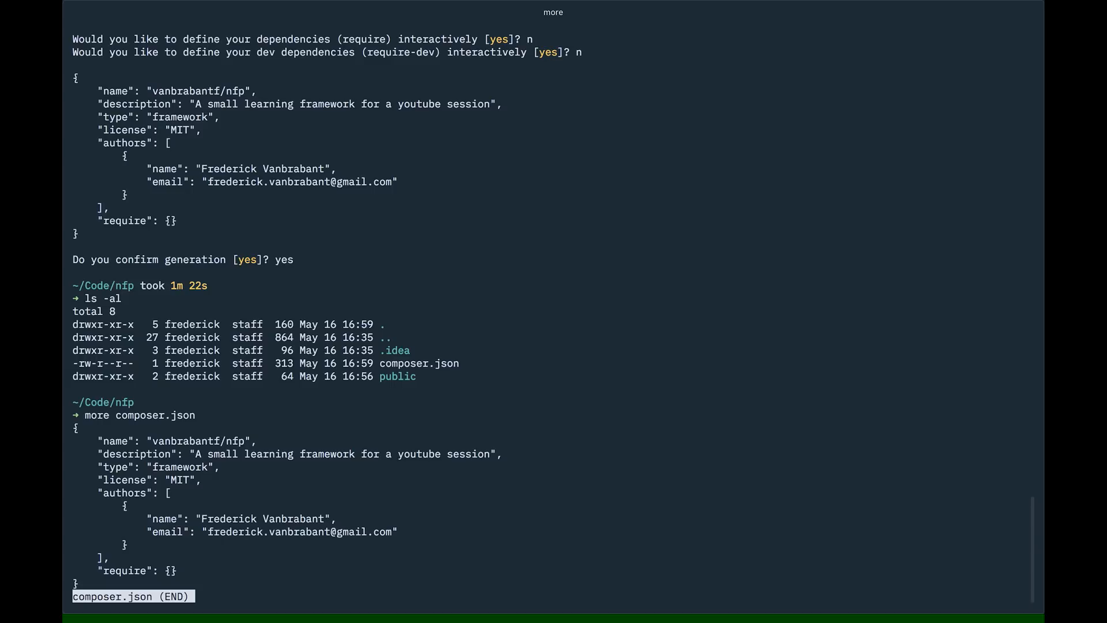
key(q)
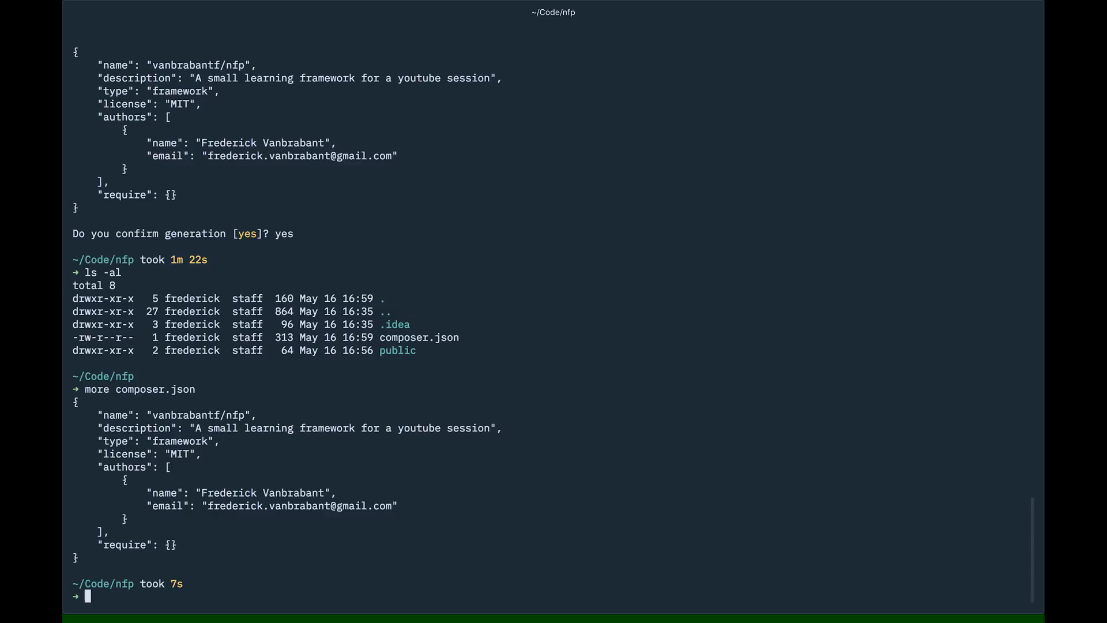
Run composer install and inspect the generated vendor folder containing autoload.php
text(composer instal)
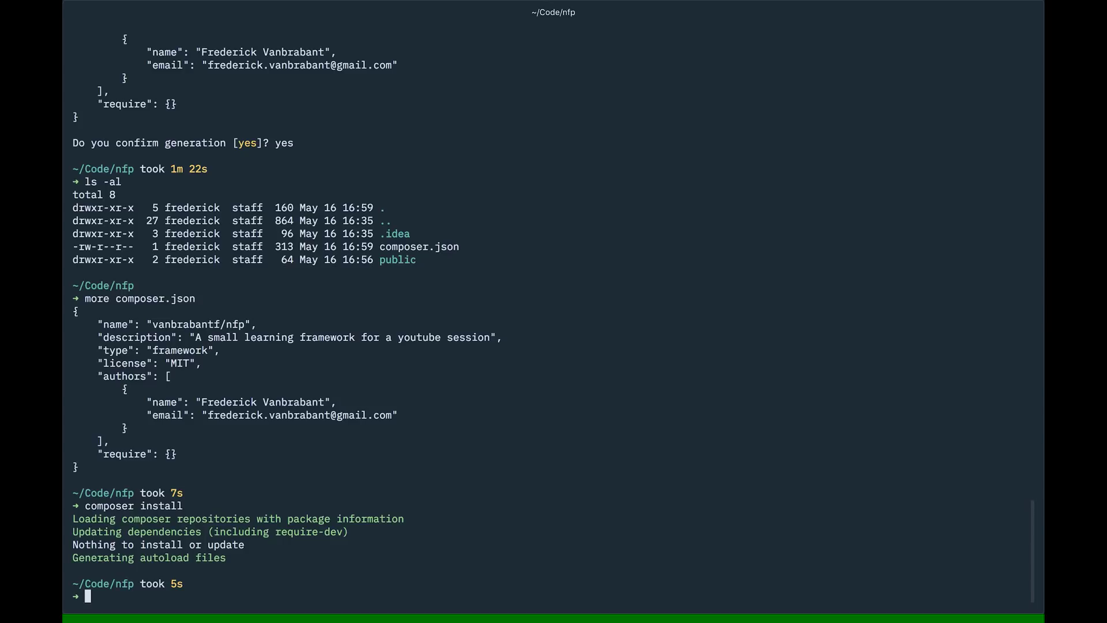
text(ls -al)
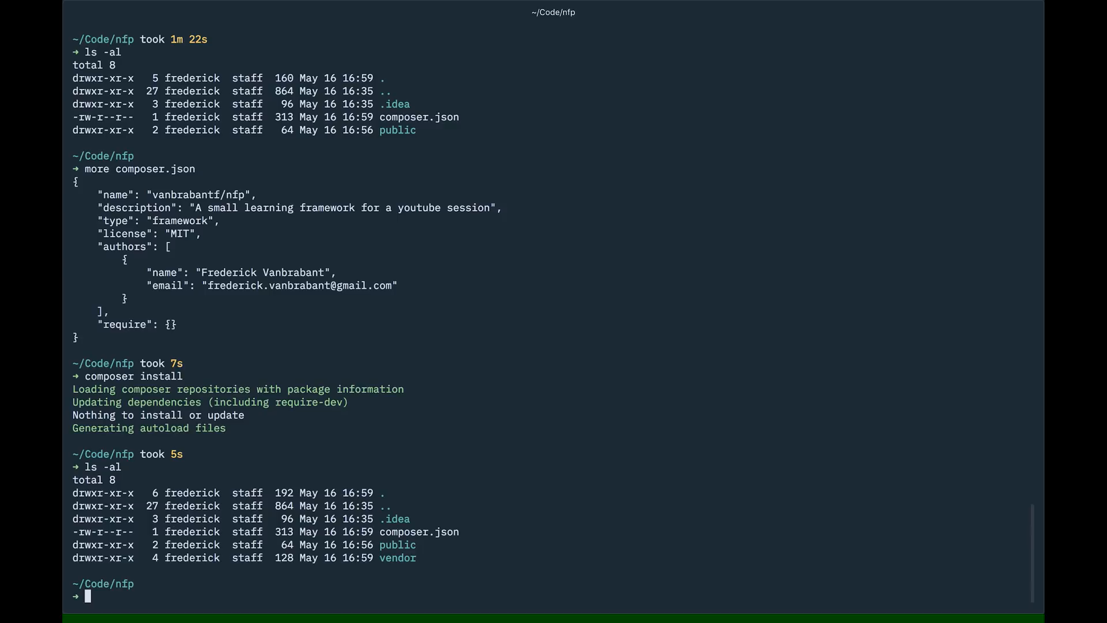
text(cd vendor)
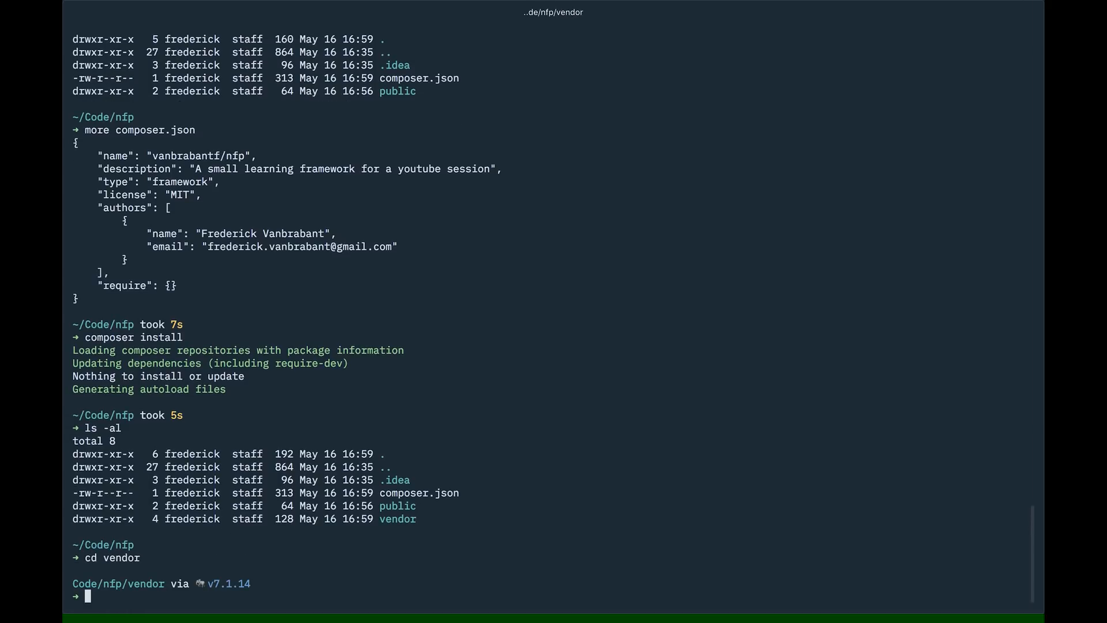
text(ls -al)
text(..)
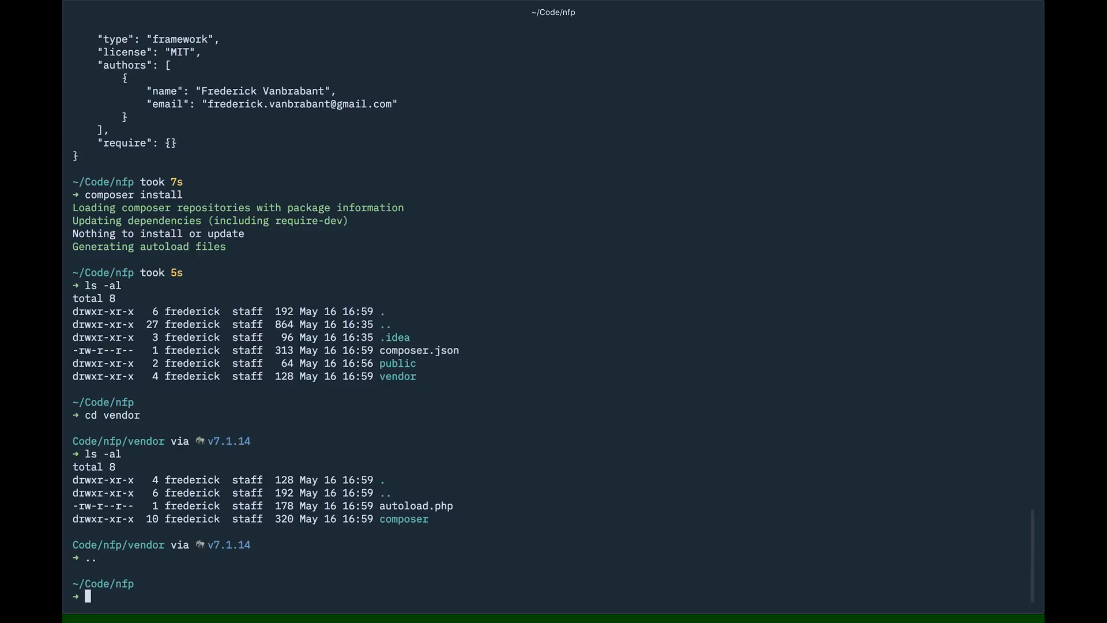
Change into the public folder and list its contents
text(cd public)
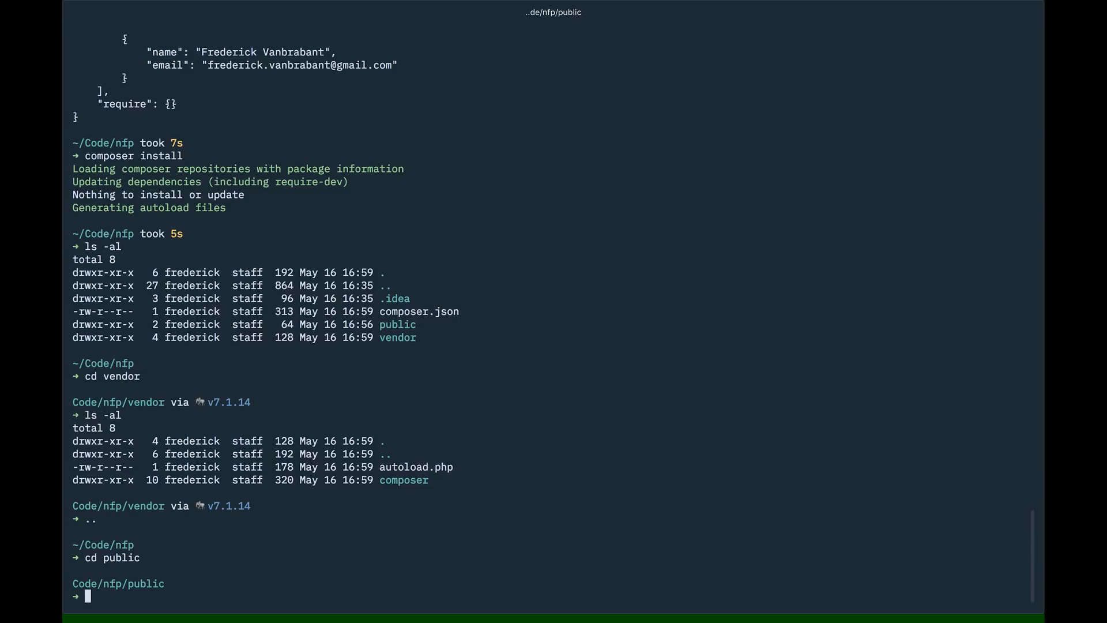
text(ls -al)
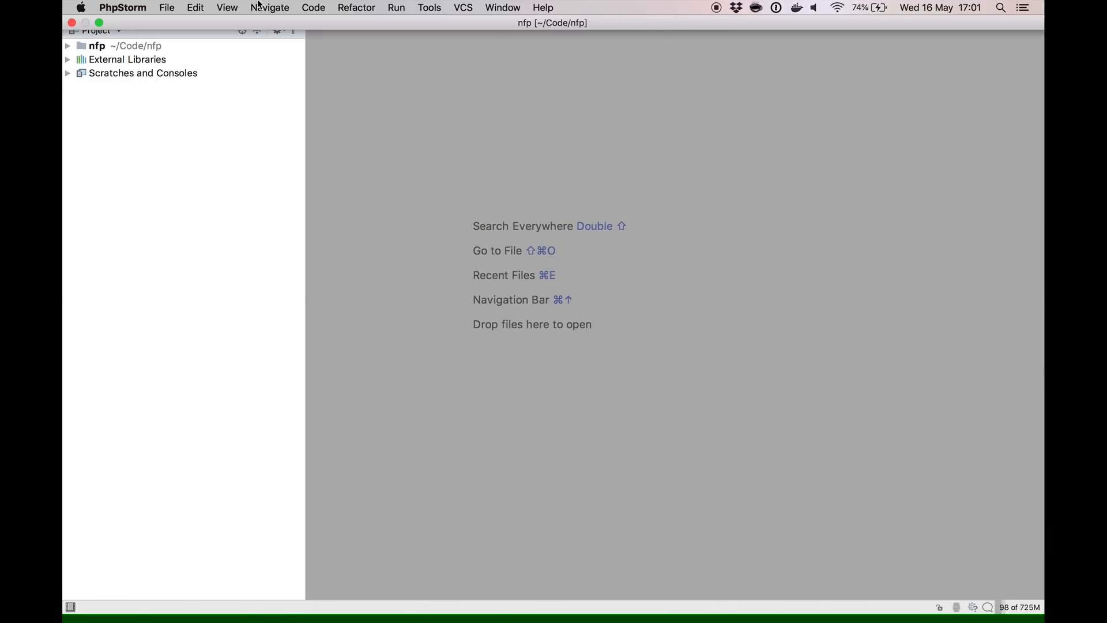
Enter Presentation Mode and create public/index.php containing echo 'hello';
click(227, 7)
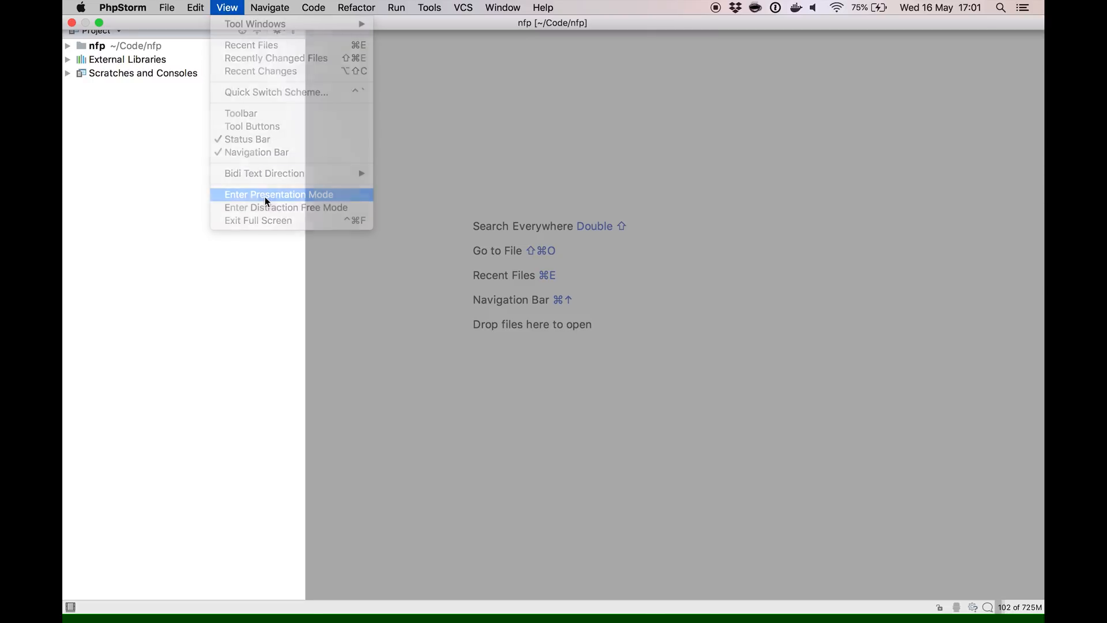
click(265, 194)
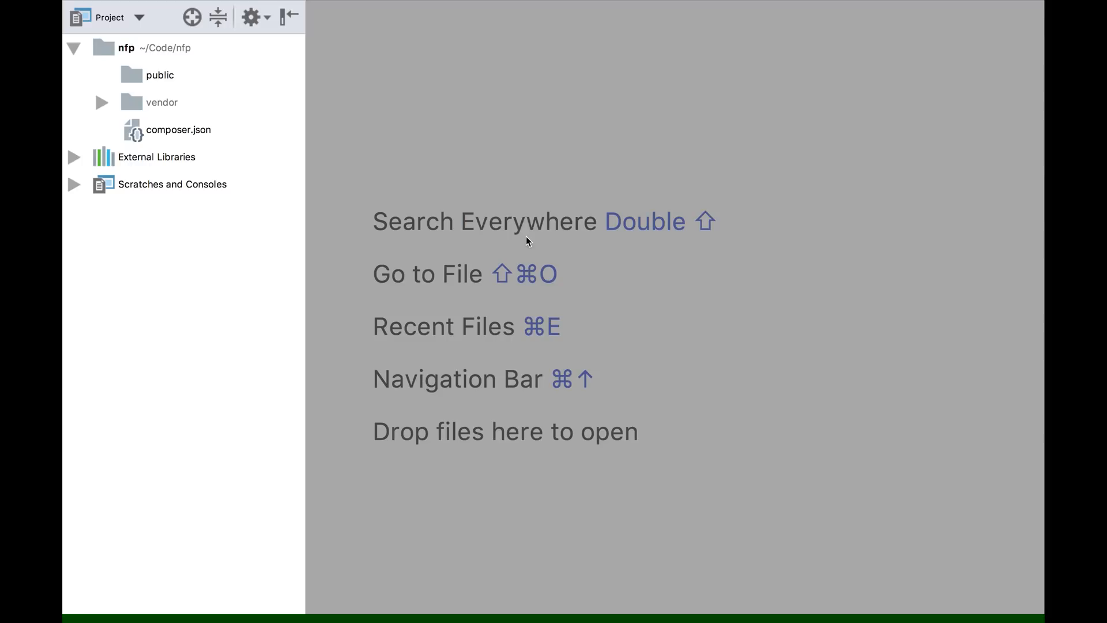
right_click(159, 75)
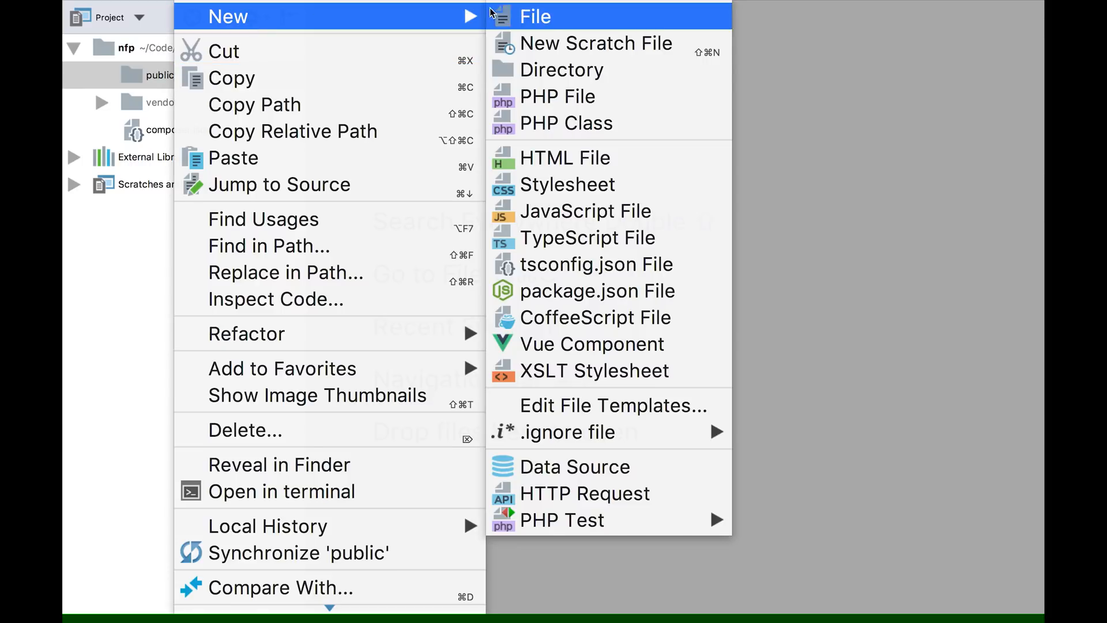
click(557, 96)
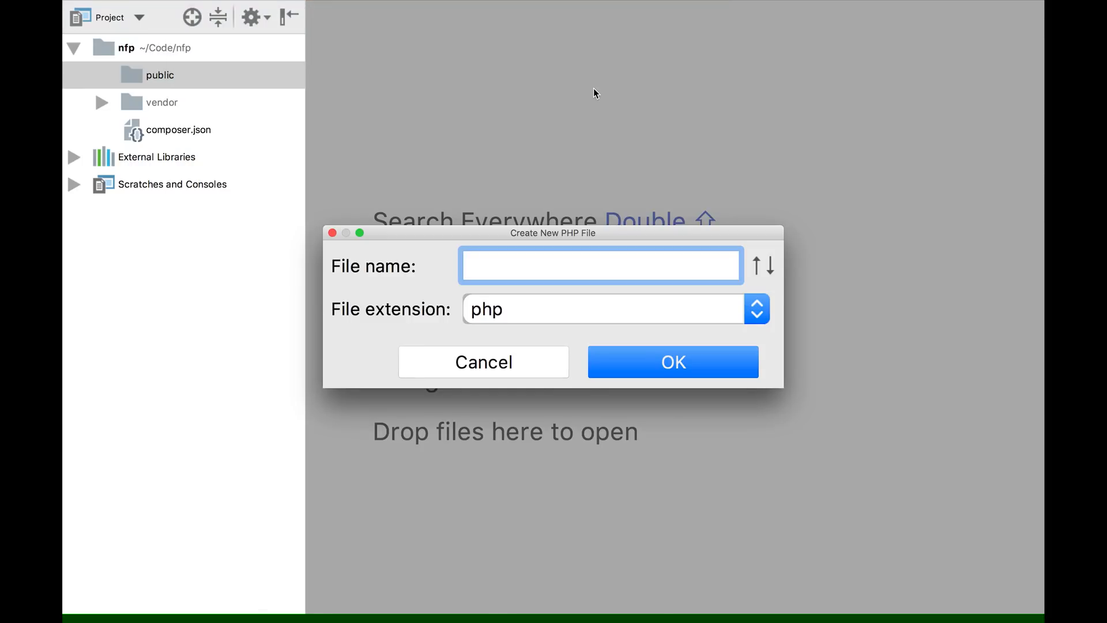
click(483, 361)
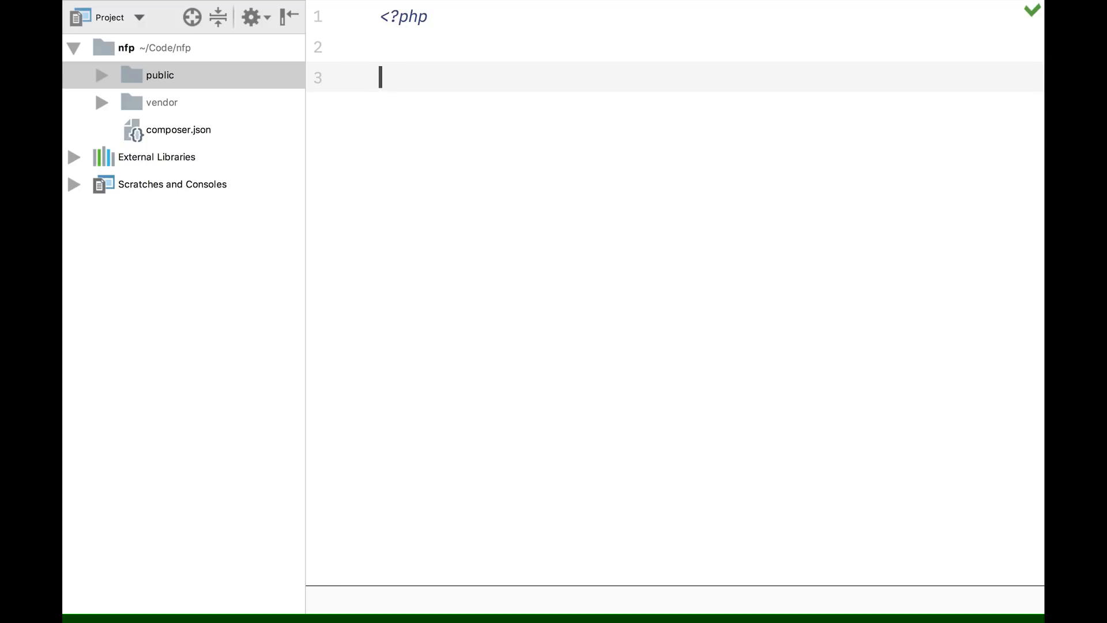
text(echo ')
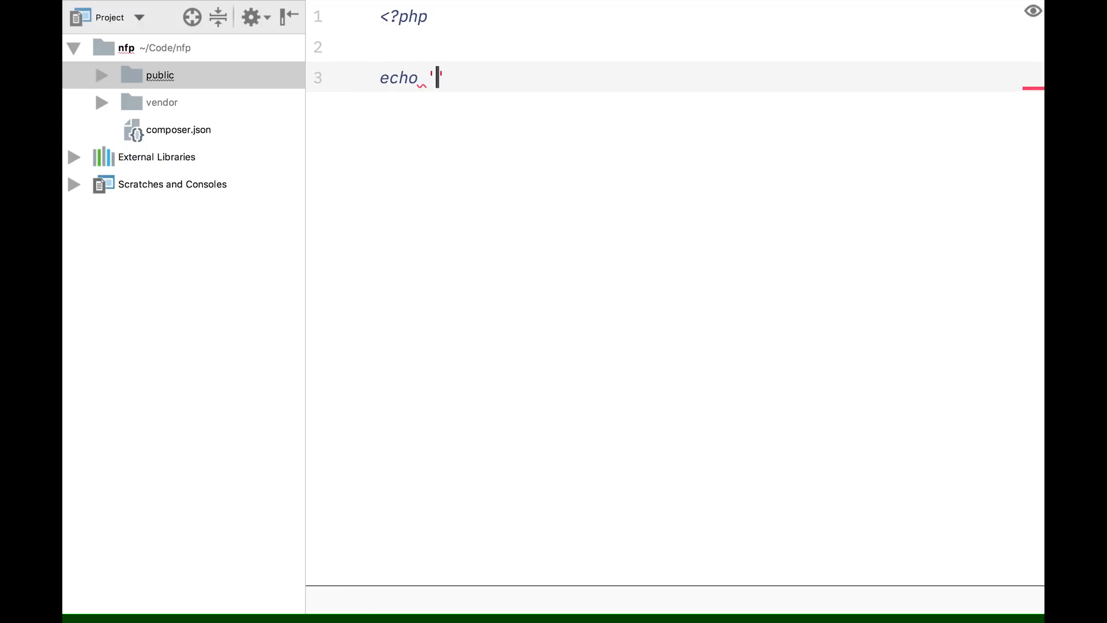
text(hello)
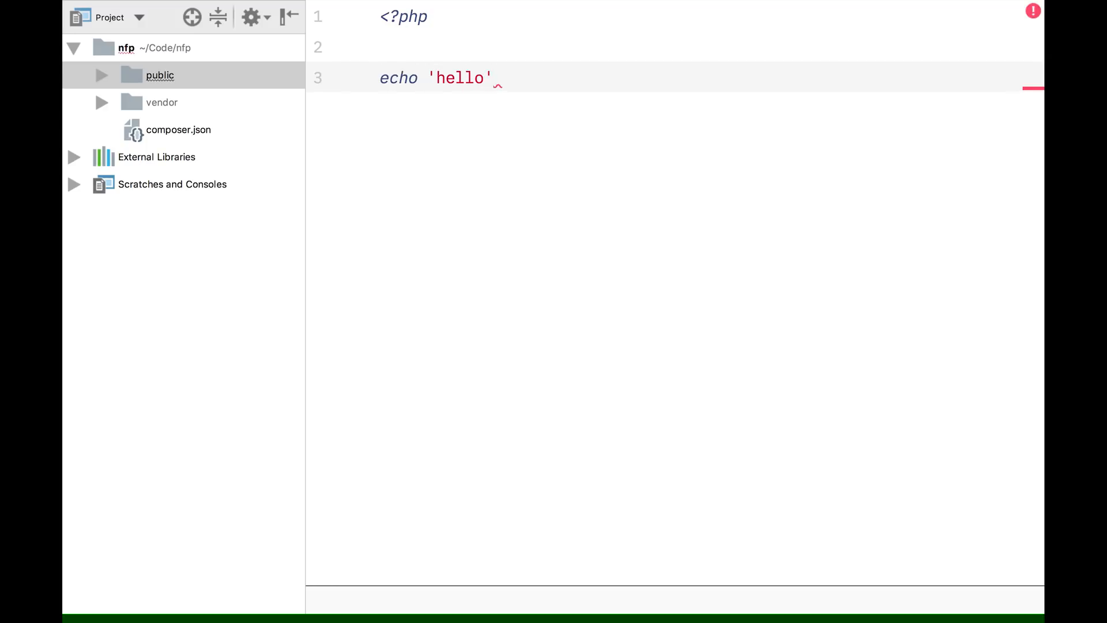
text(;)
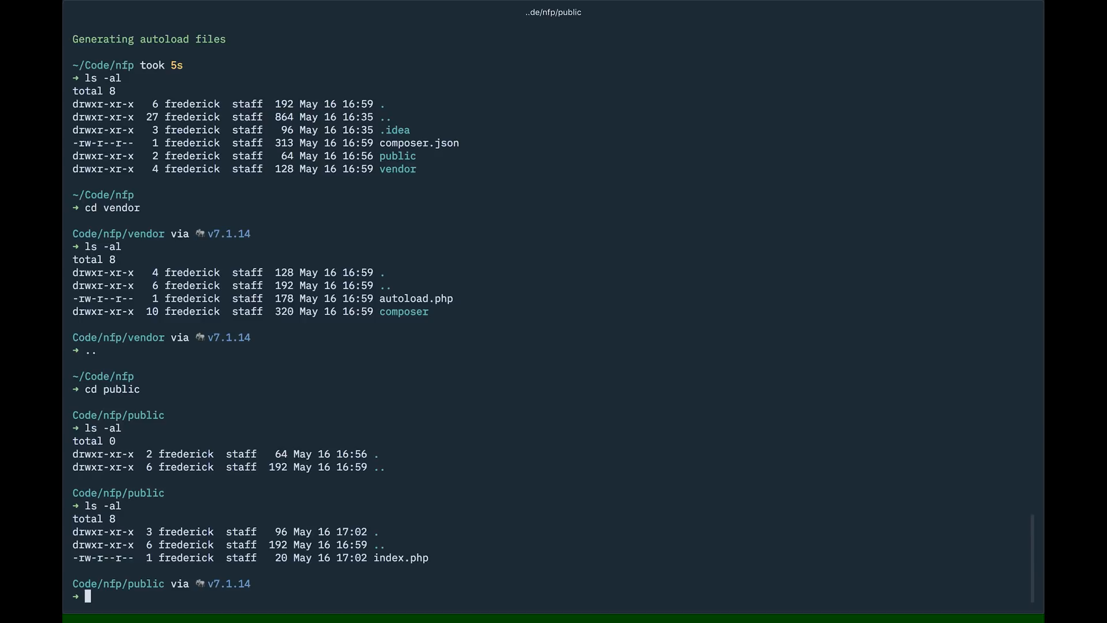
Start php -S localhost:6886 from public and change the echo to 'hello sunshine'
text(php -S)
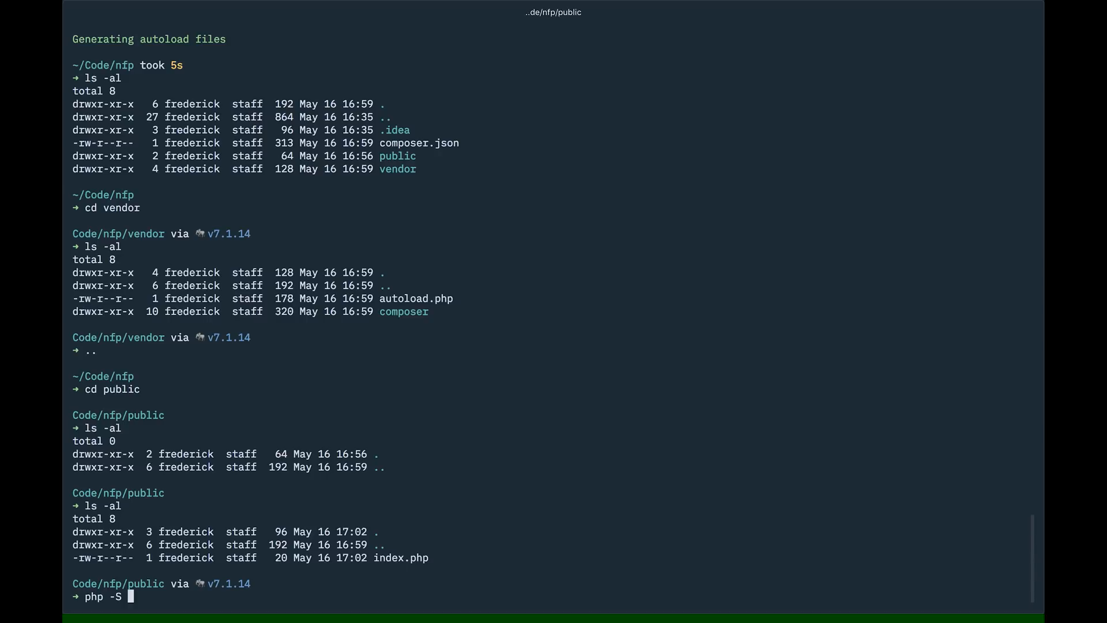
text(localhost)
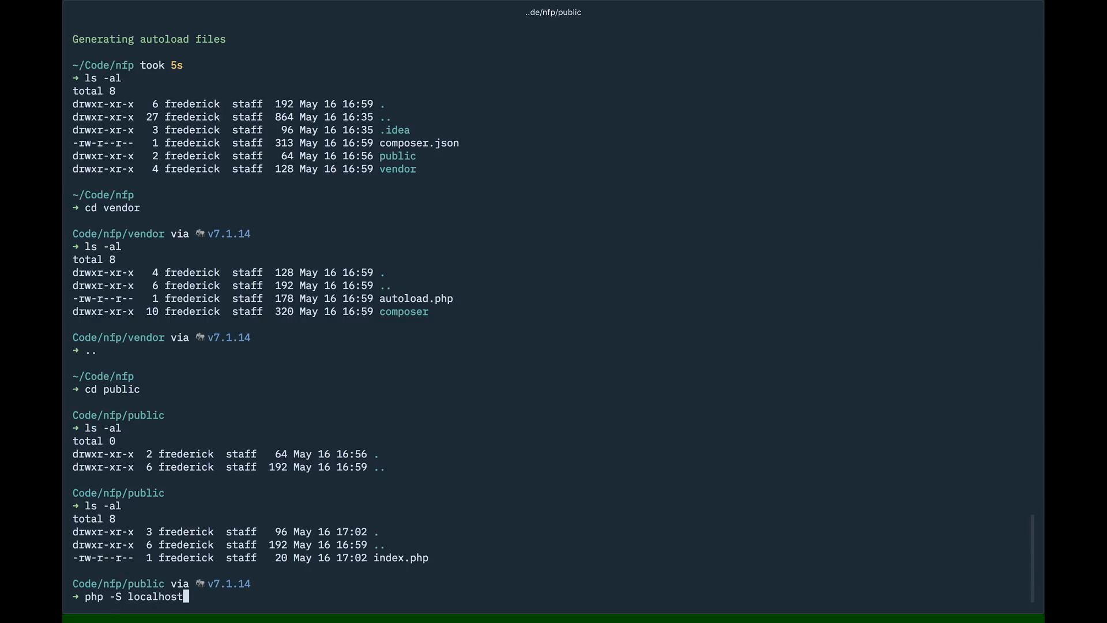
text(:)
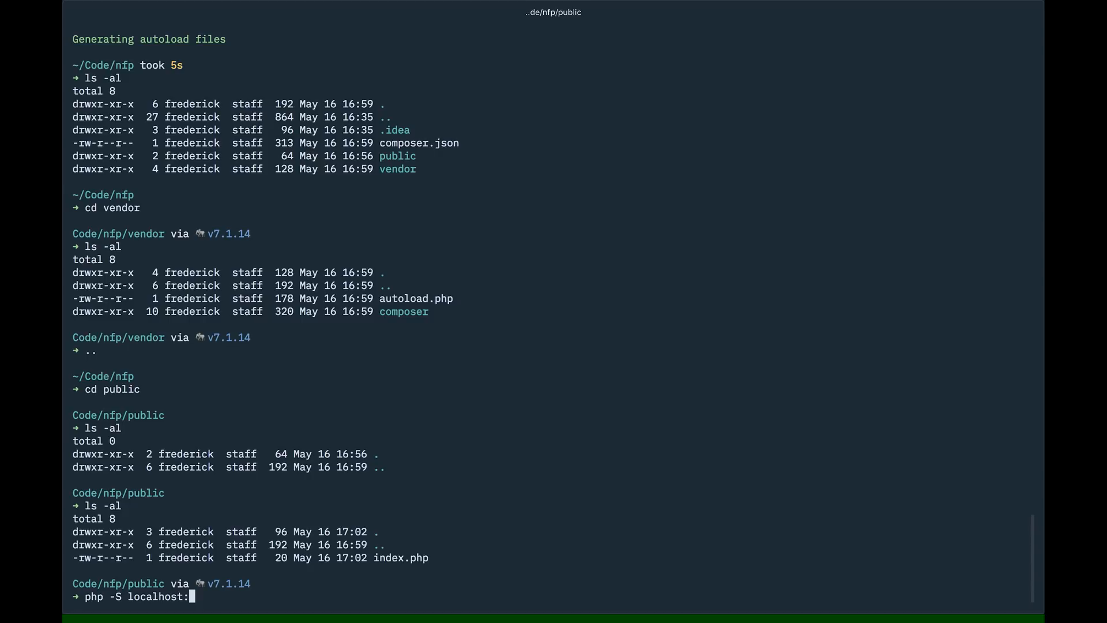
text(6886)
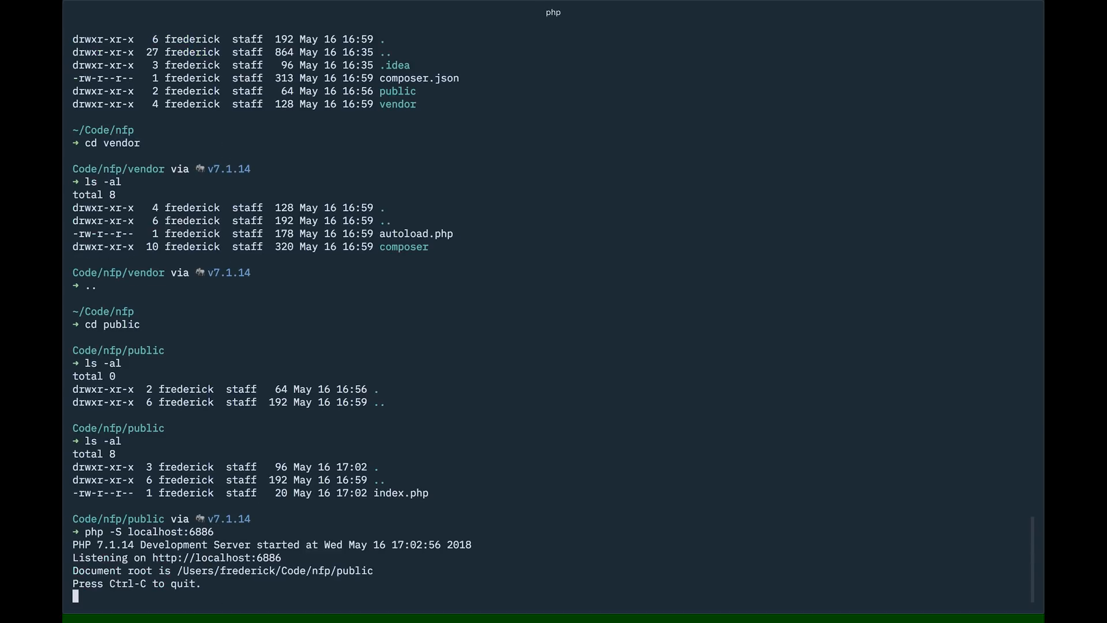
mouse_move(190, 564)
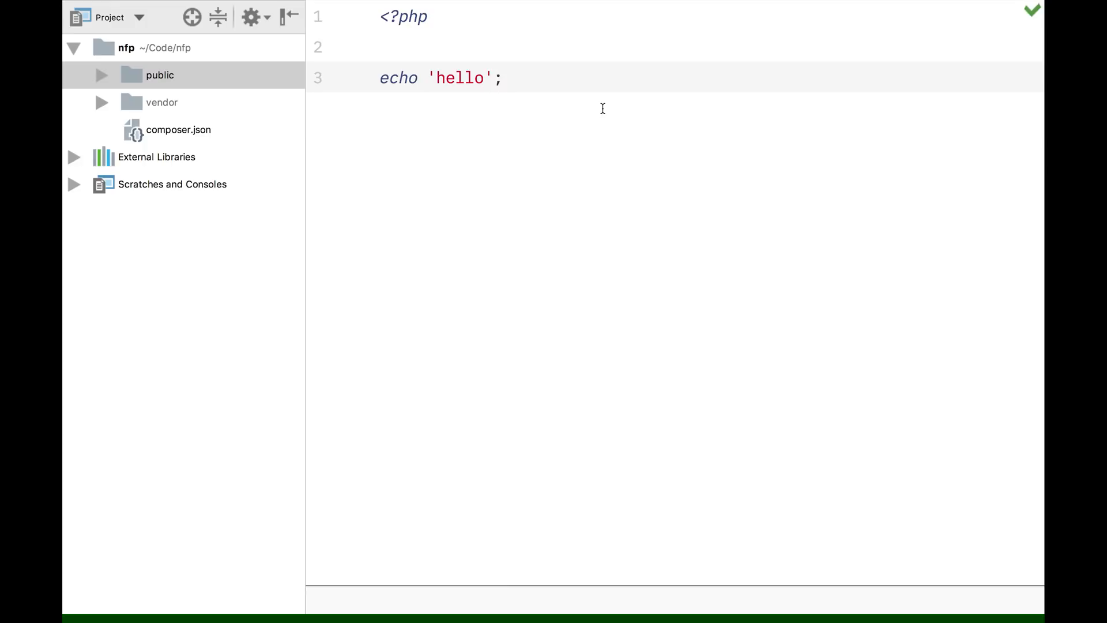
text(sunshine)
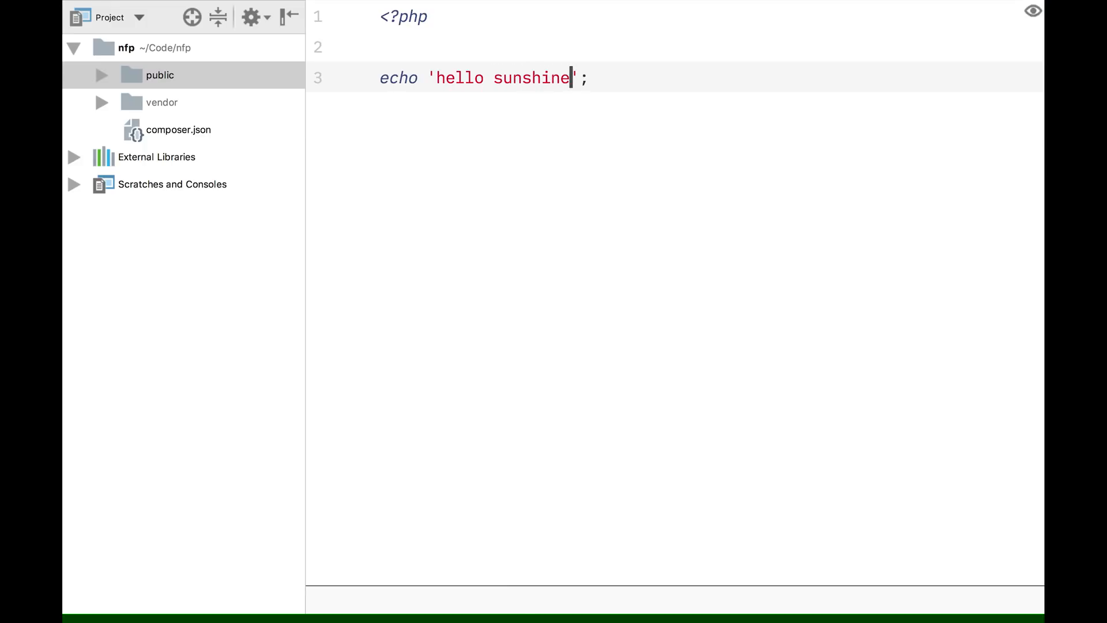